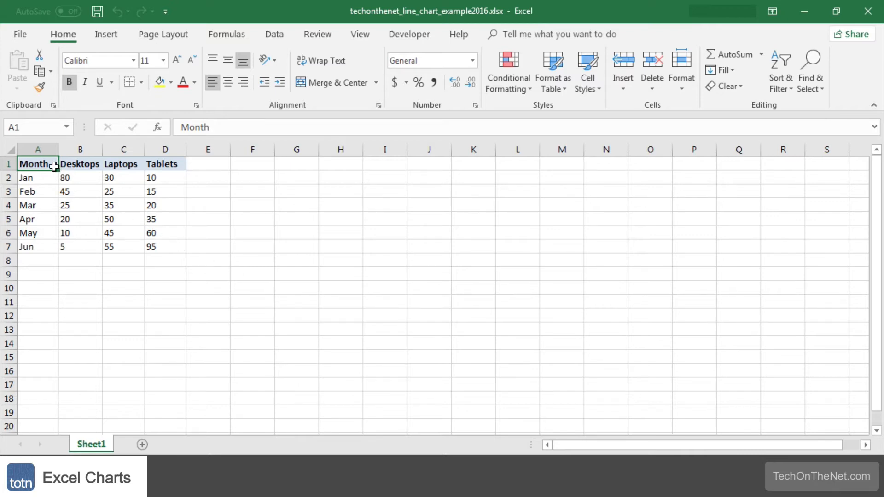
Select the month and product figures in A1:D7 and show the Insert ribbon.
left_click_drag(38, 163, 165, 247)
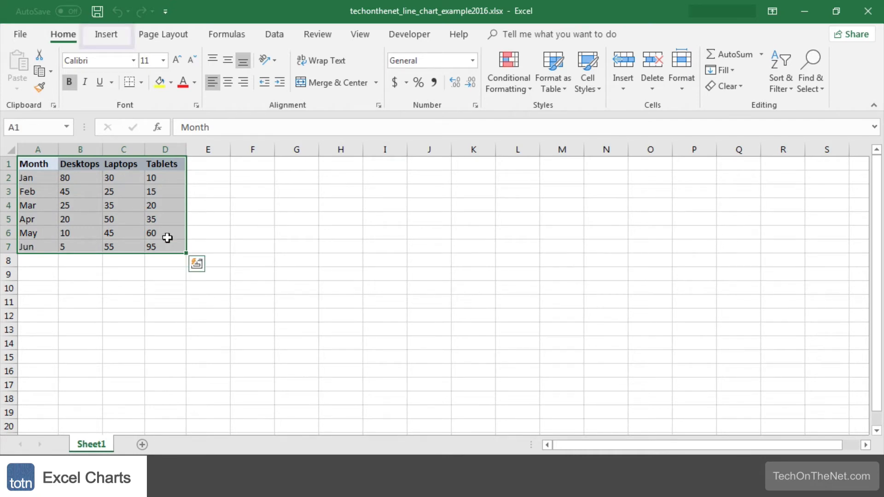
left_click(106, 34)
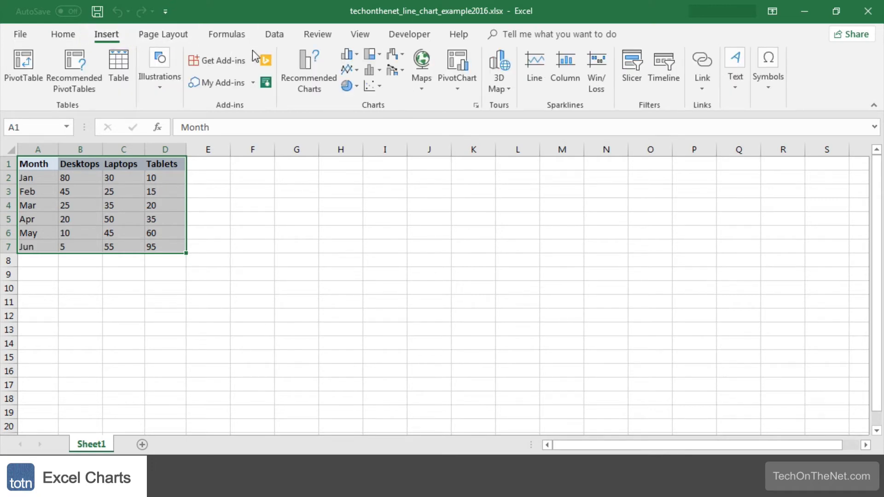
Insert a 2-D Line with Markers chart of the selected data.
left_click(346, 68)
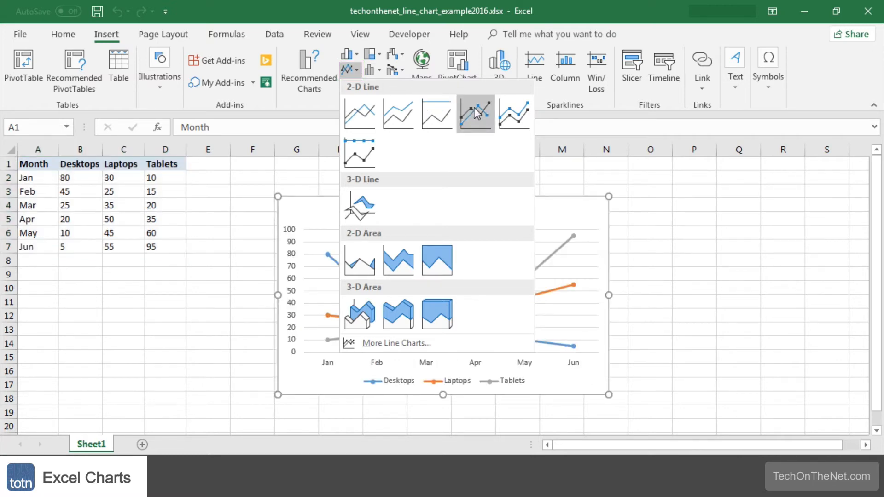
mouse_move(476, 114)
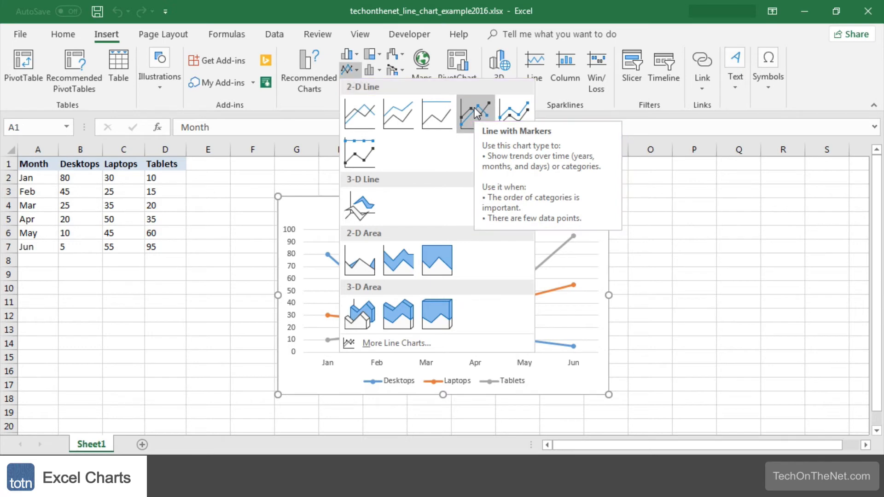
left_click(476, 113)
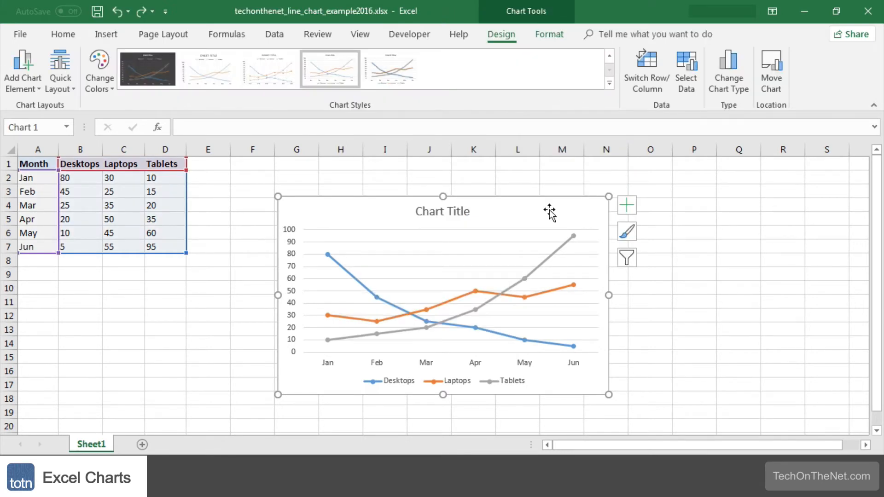
Drag the chart up next to the data table, spanning roughly columns E to L.
left_click_drag(549, 213, 553, 202)
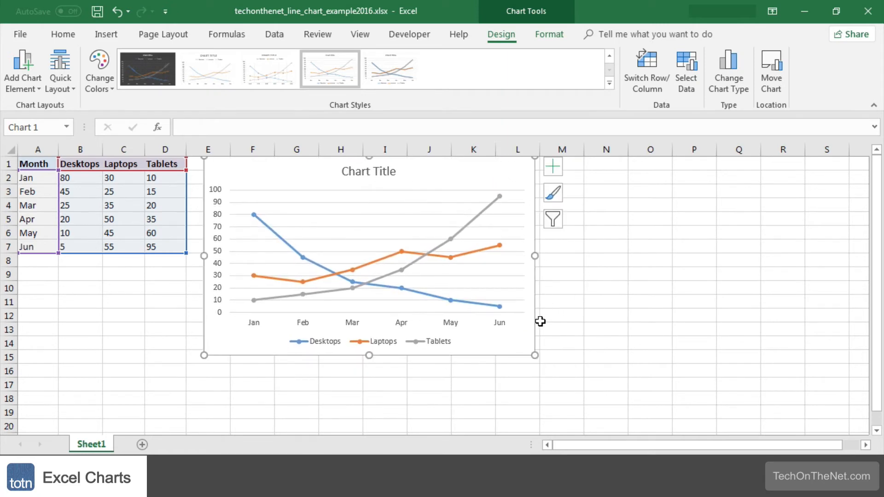
mouse_move(521, 342)
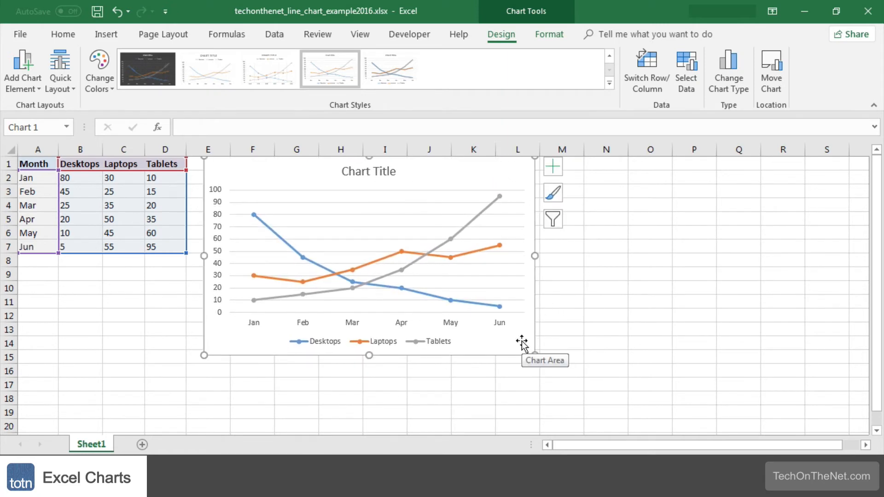
left_click(326, 341)
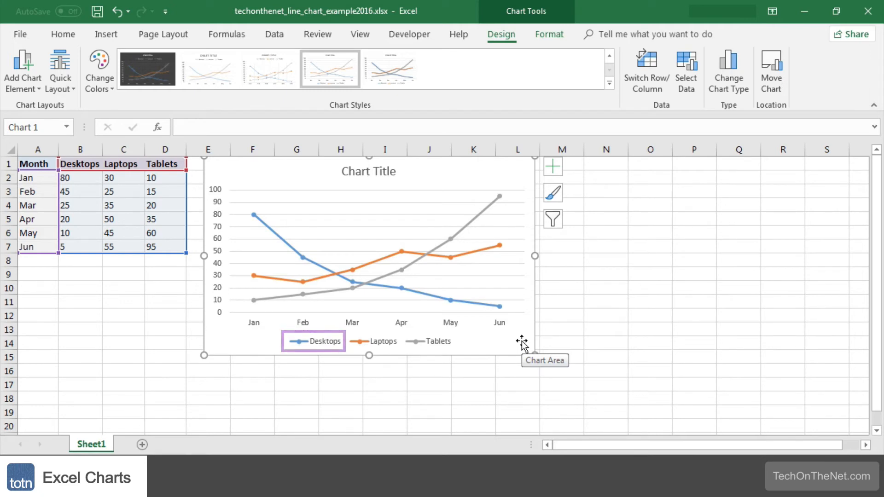
left_click(382, 341)
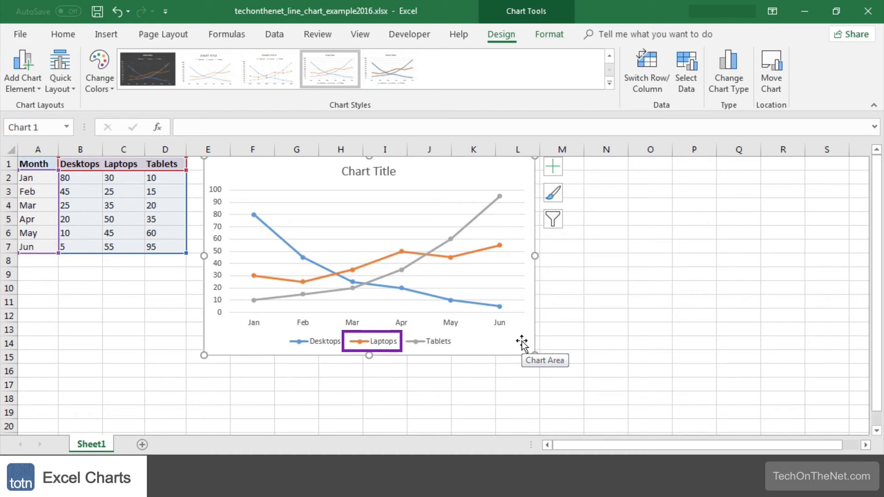
left_click(430, 341)
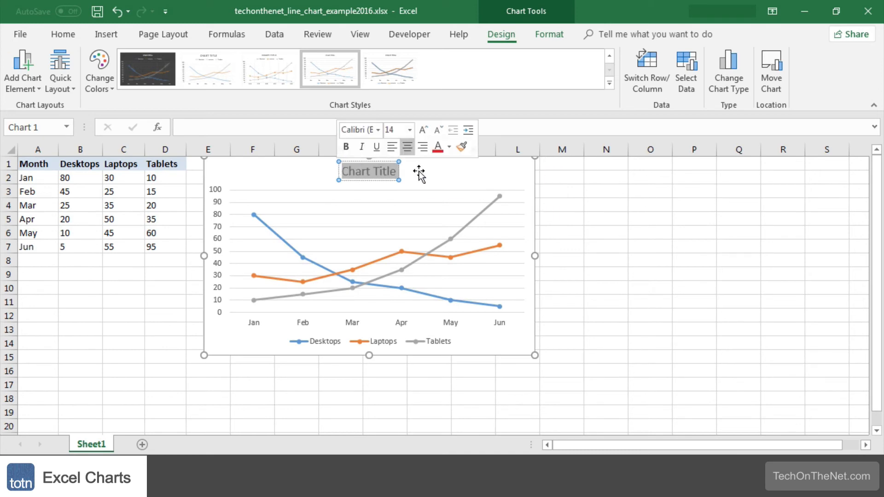
mouse_move(419, 172)
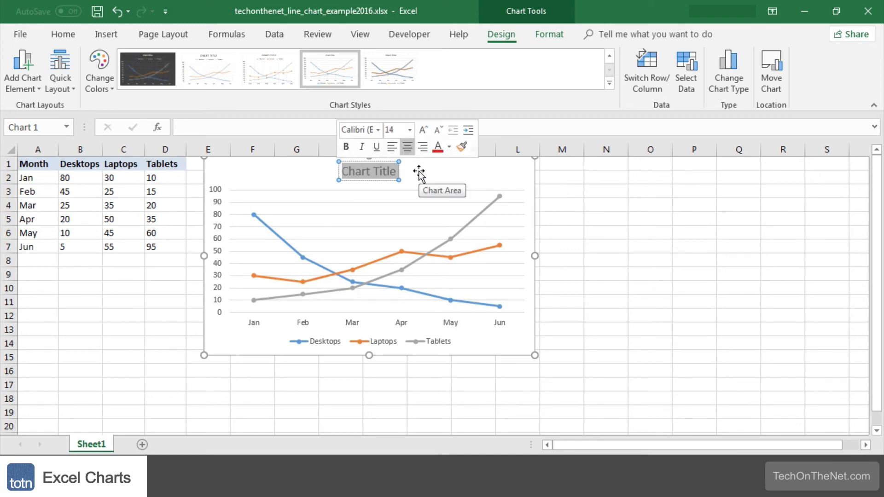
Replace the 'Chart Title' placeholder with 'Product Trends by Month'.
type("Product Trends by M")
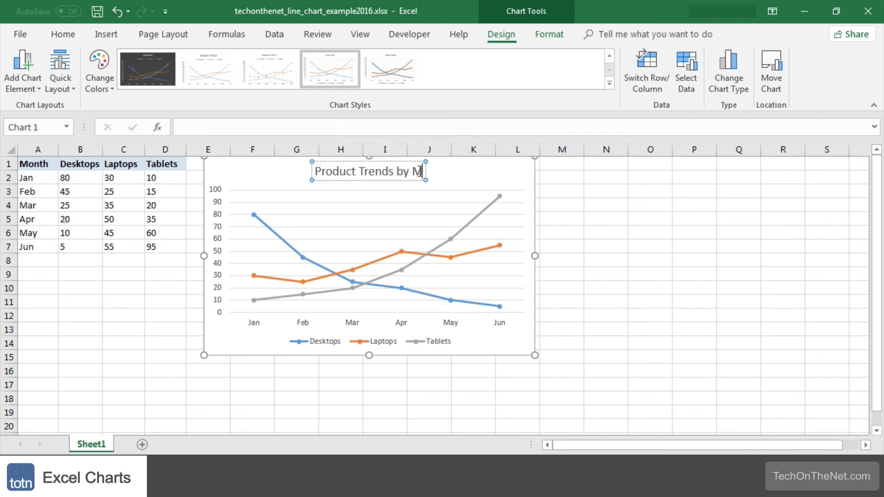
type("onth")
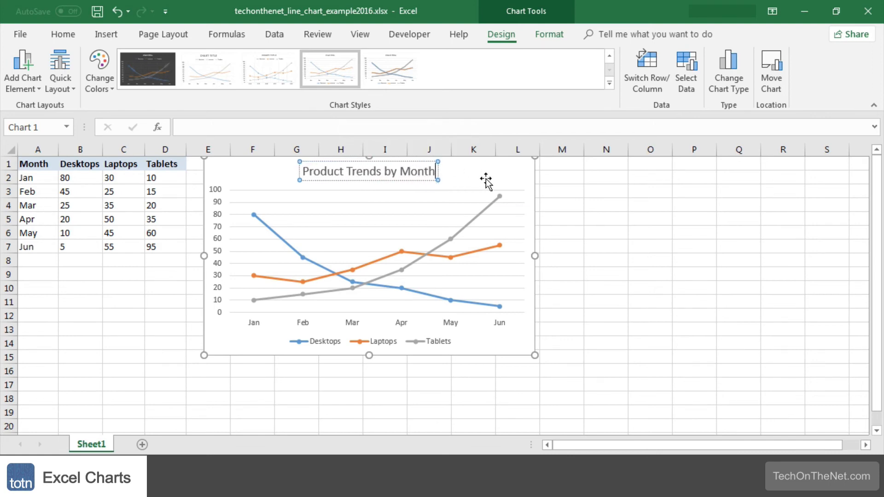